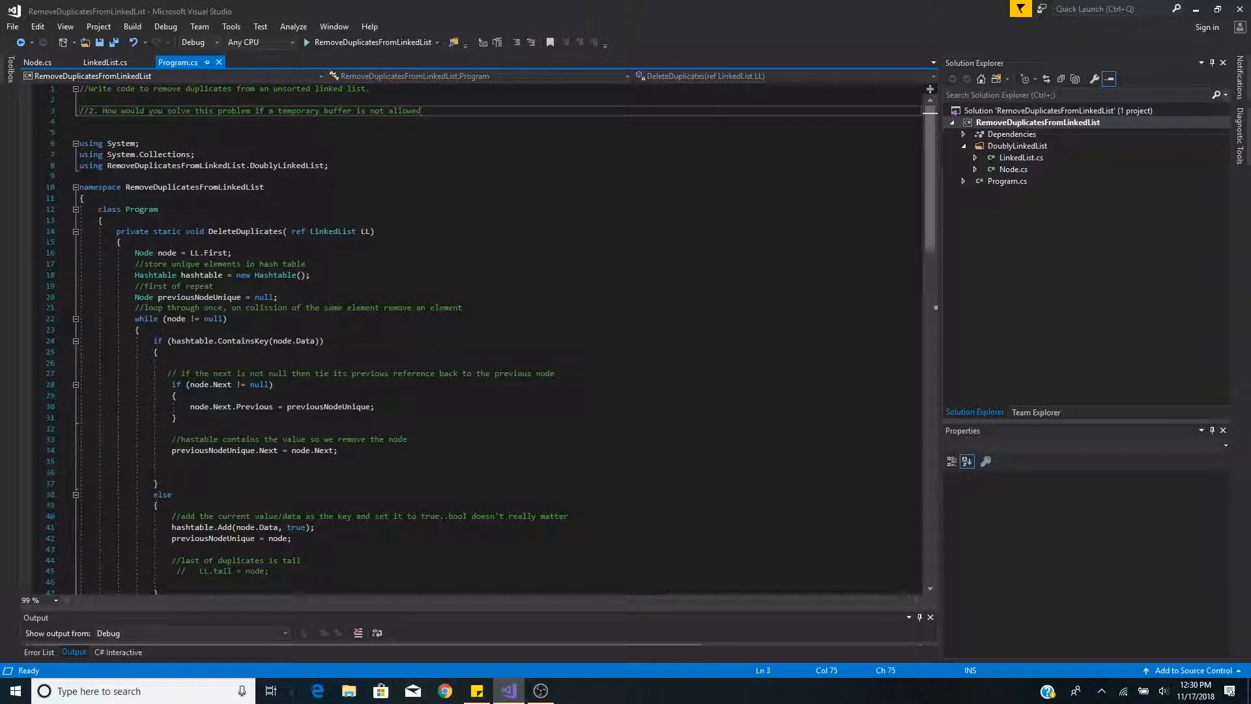
scroll(down, 3)
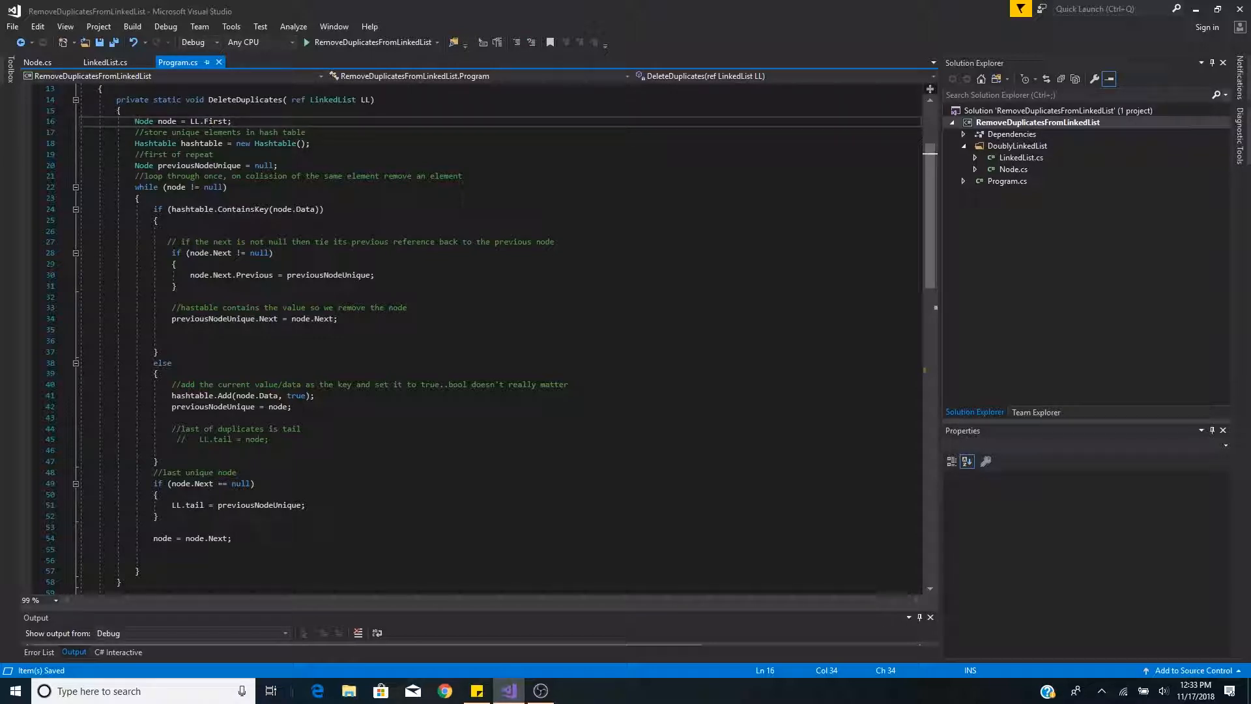
click(310, 143)
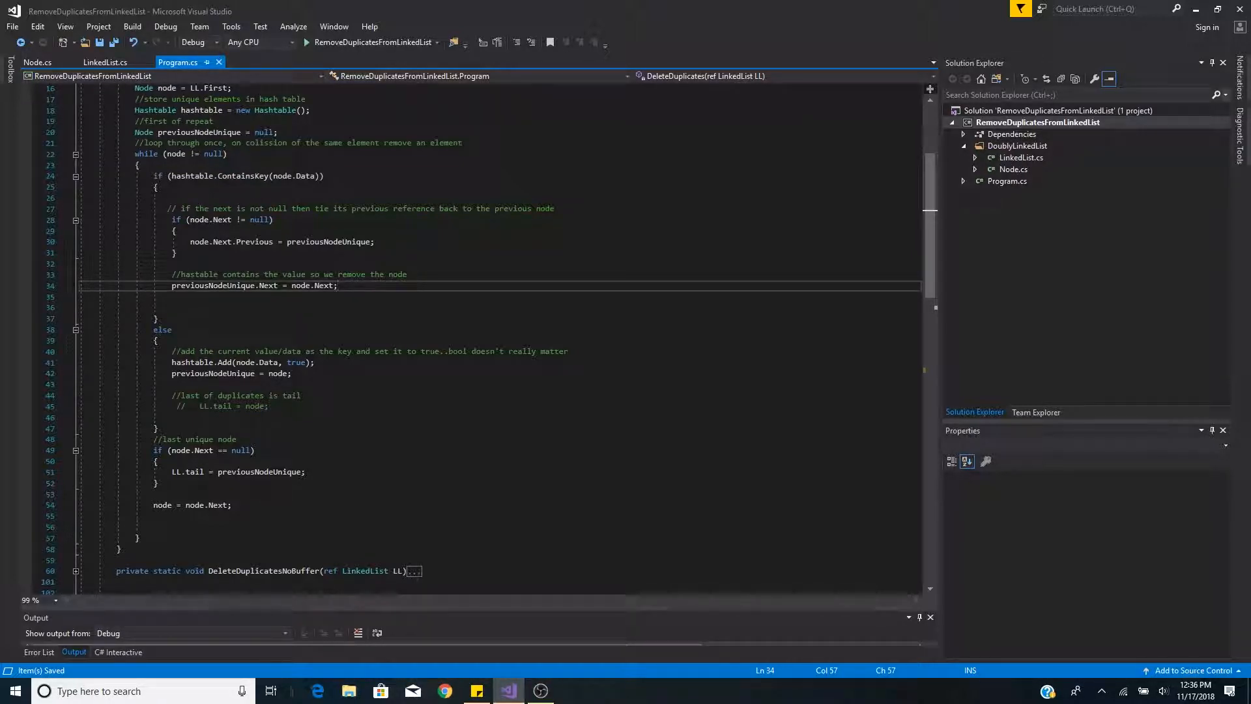
scroll(down, 3)
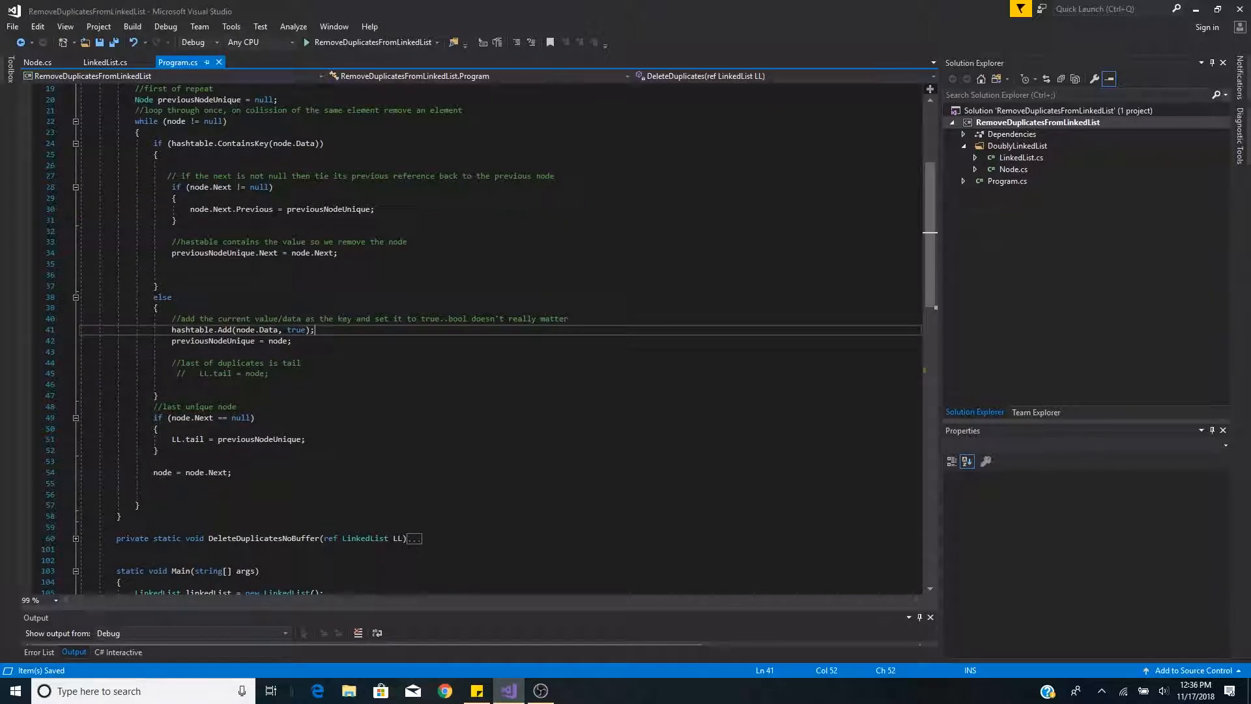